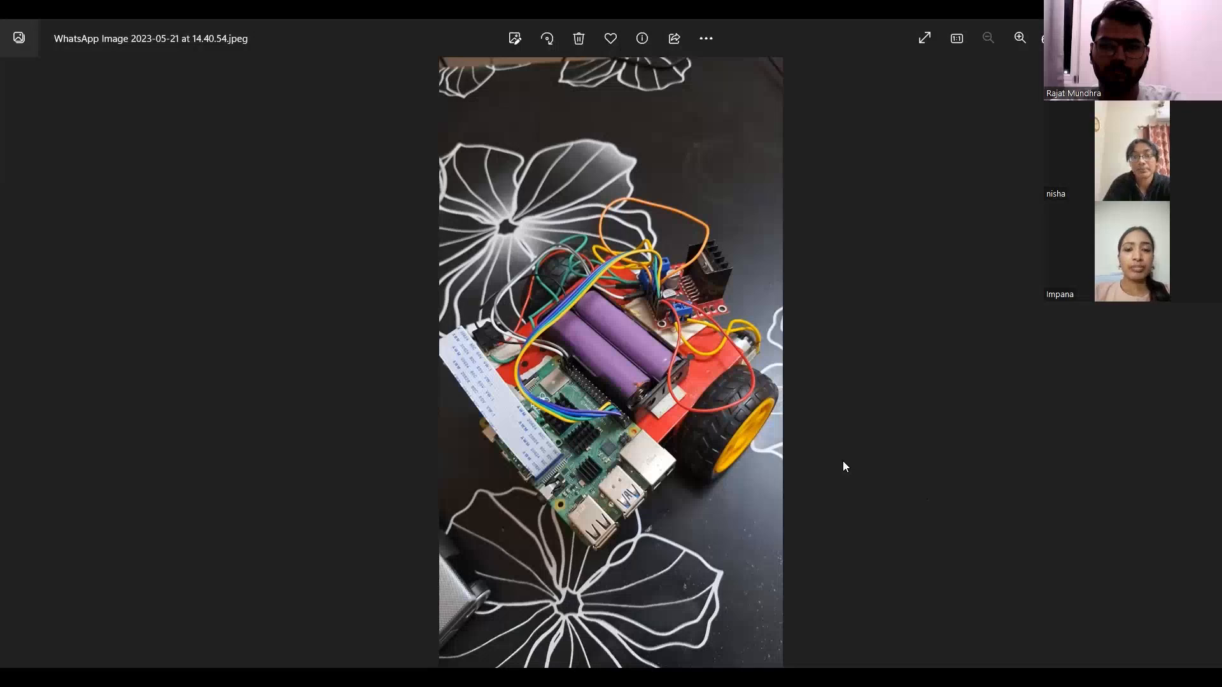
mouse_move(667, 127)
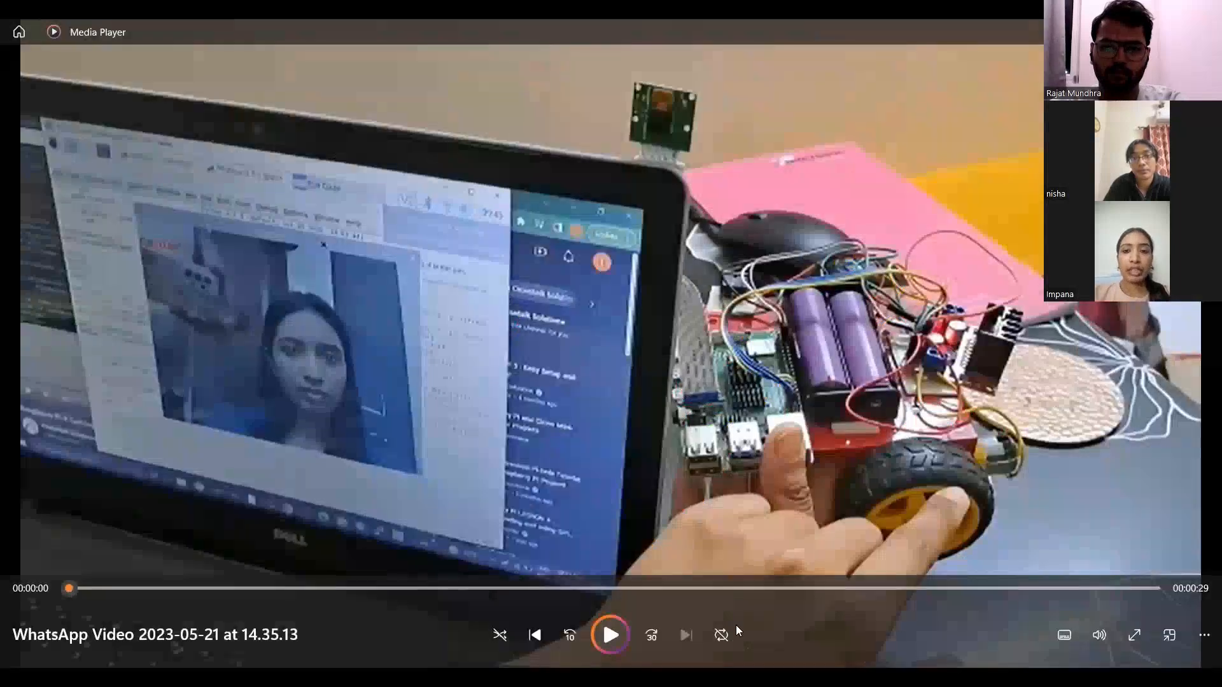
Play the 29-second eye-controlled robot car demo clip through to its end
left_click(611, 634)
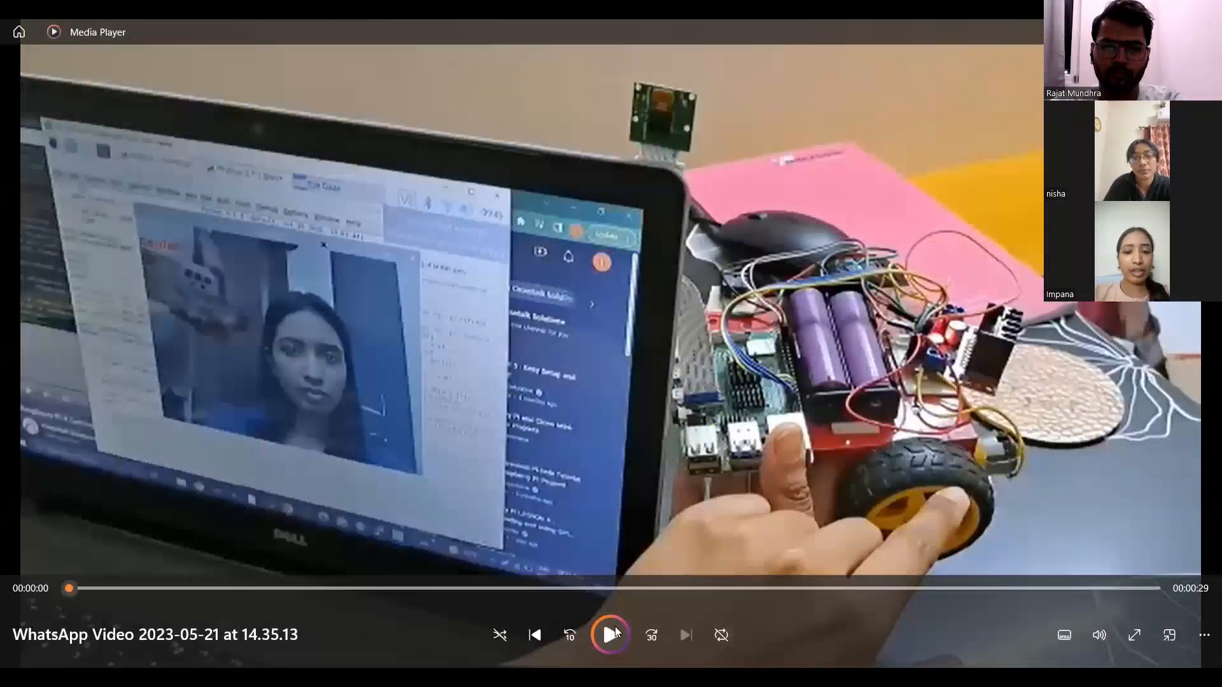
left_click(613, 634)
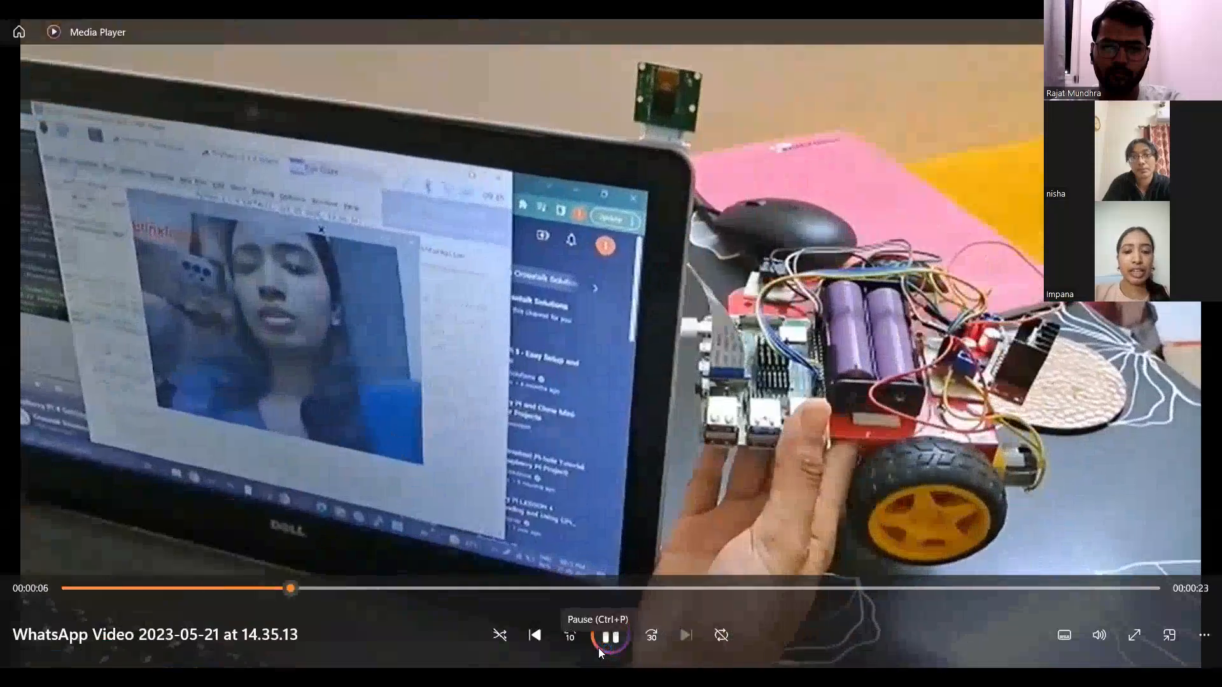
left_click(610, 635)
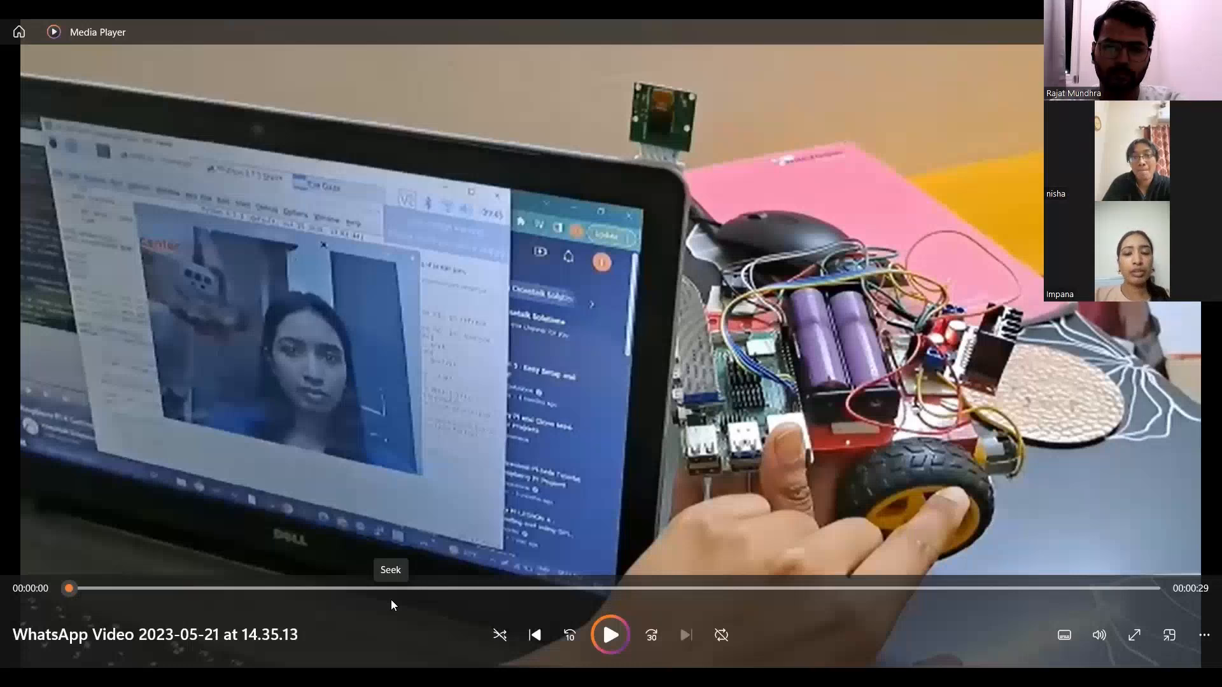
Replay the robot demo clip full screen, then return to the robot car photo
left_click(610, 634)
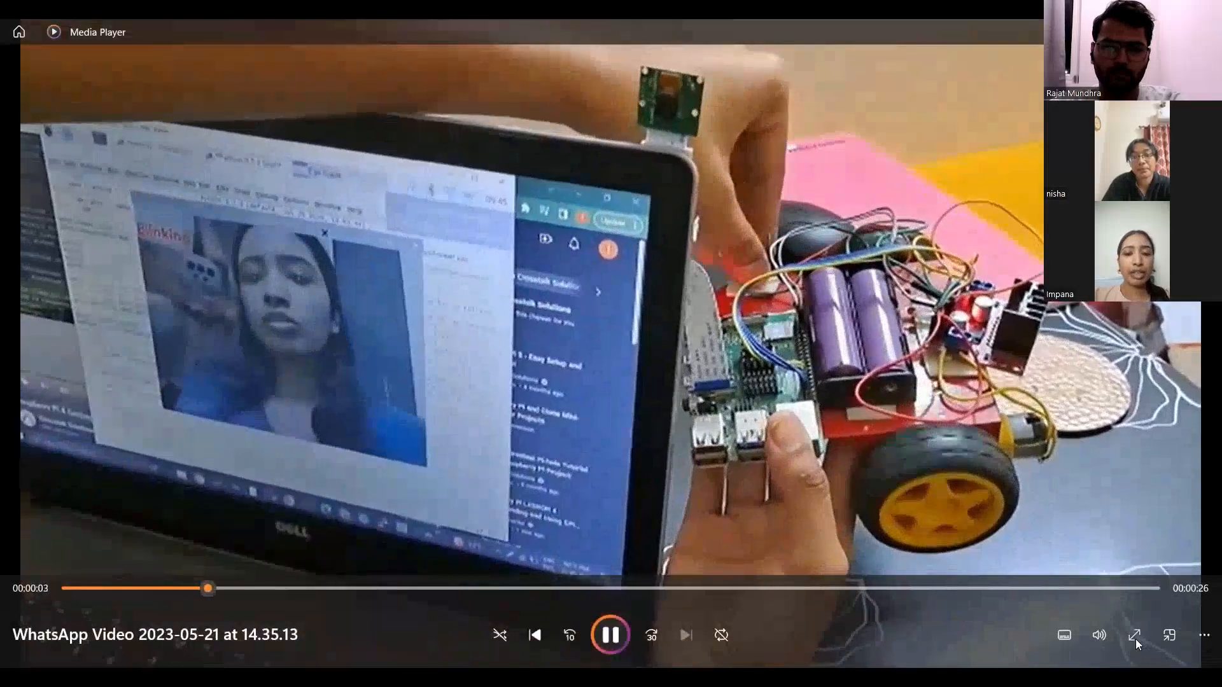
left_click(1135, 635)
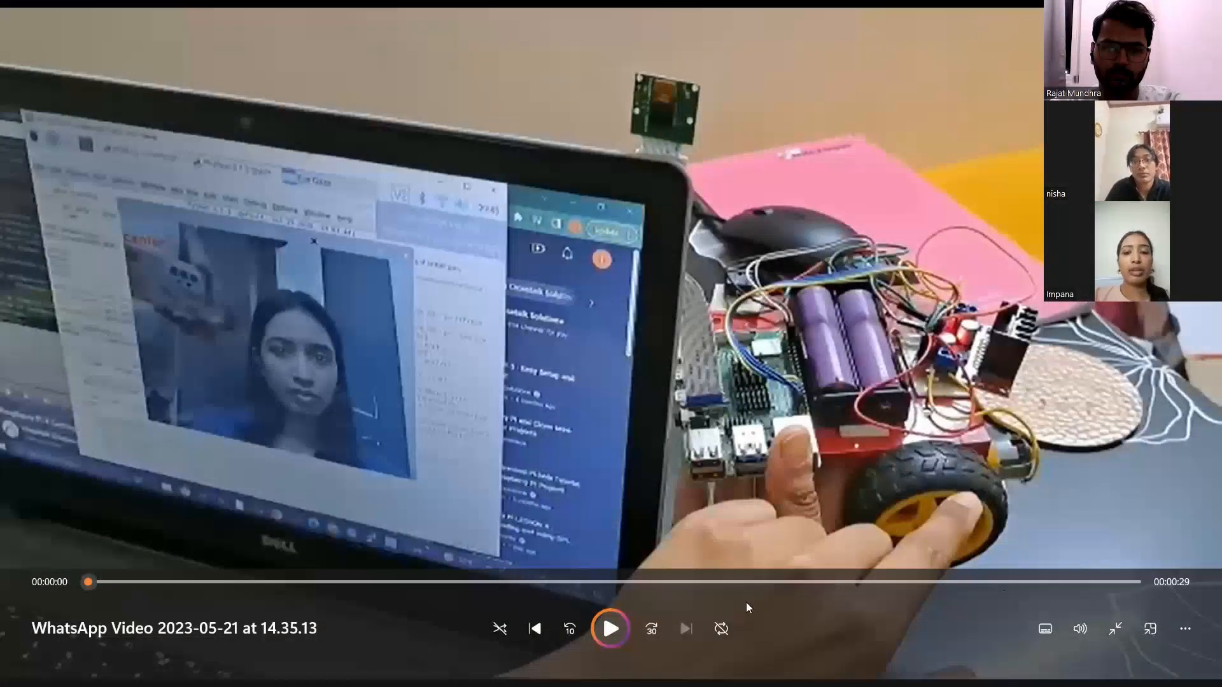
left_click(609, 629)
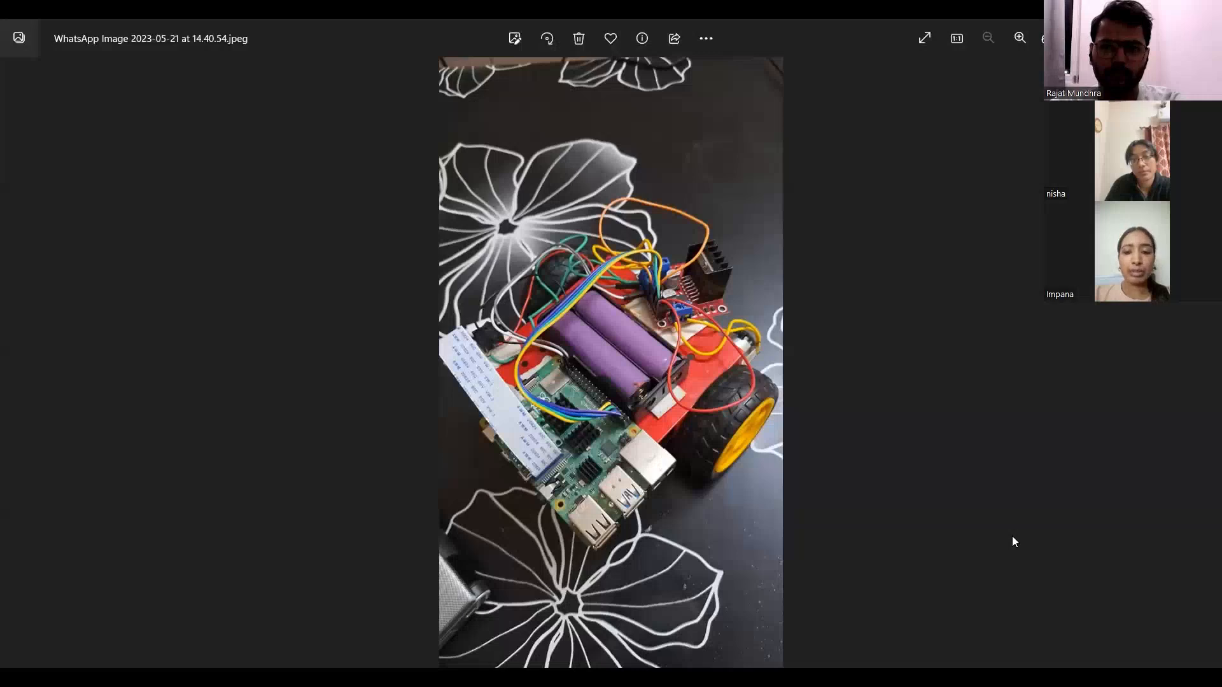
mouse_move(996, 399)
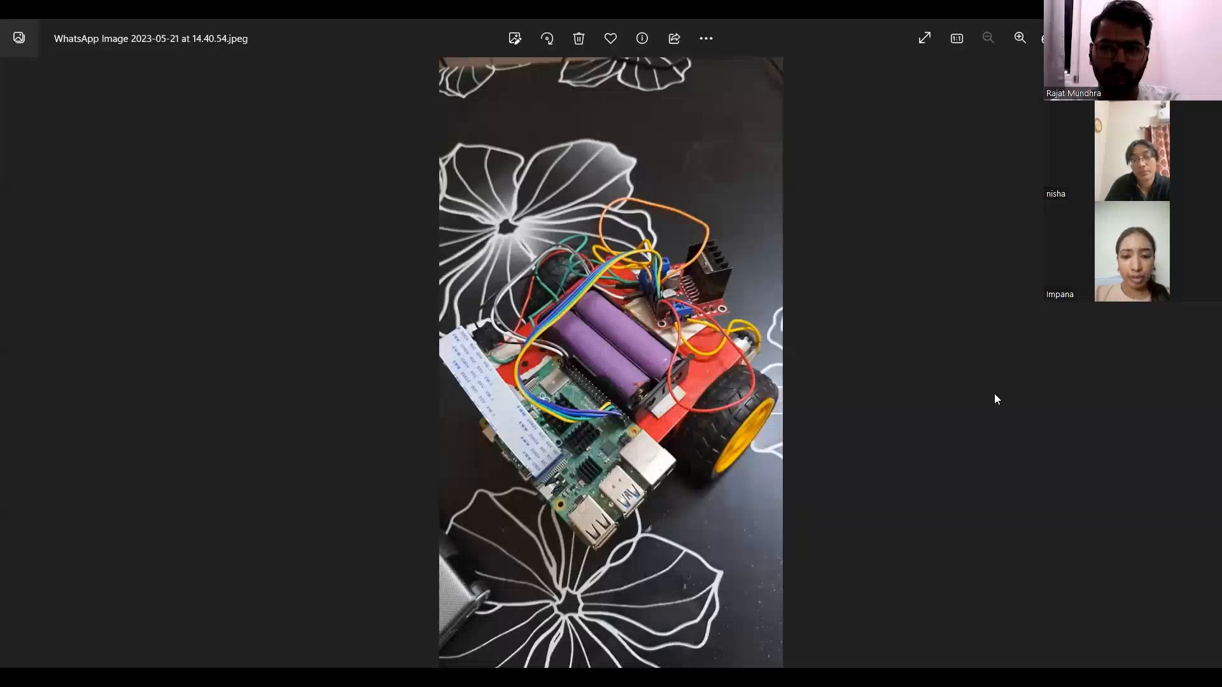